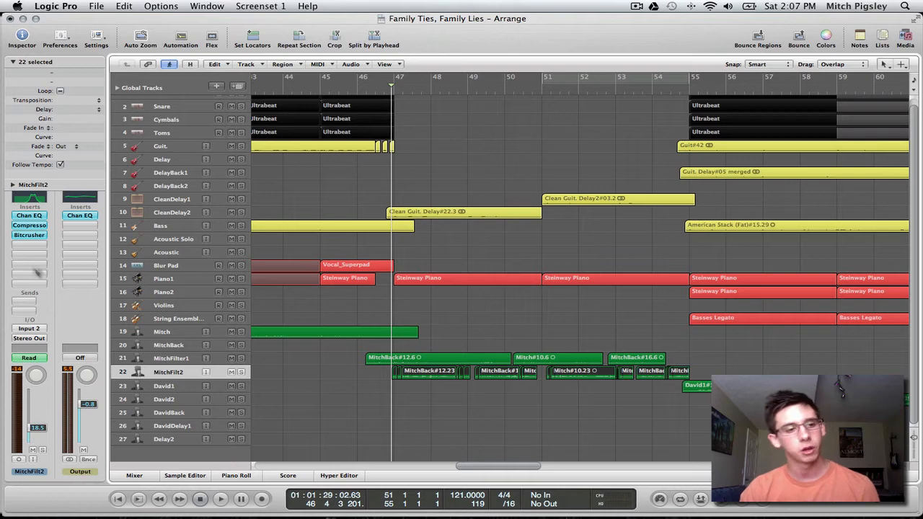
# - Open the Bitcrusher plug-in window on the MitchFilt2 channel strip
pyautogui.click(29, 235)
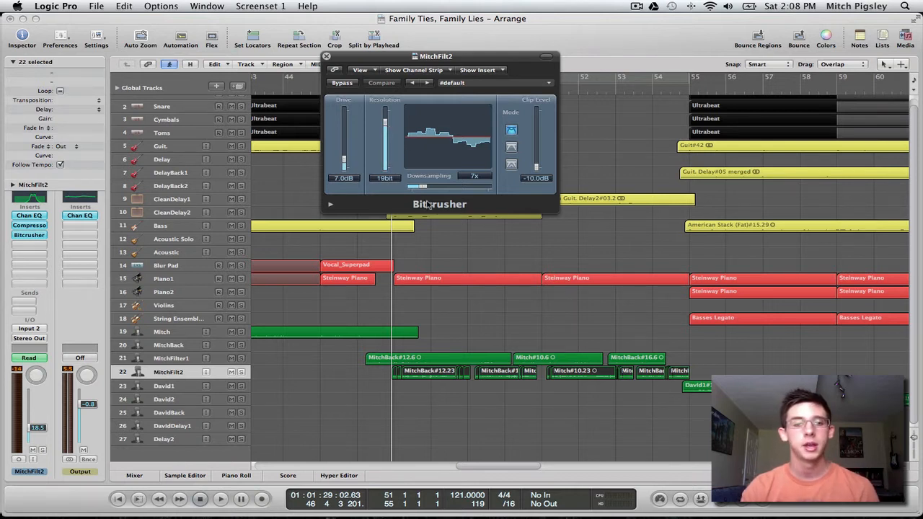
pyautogui.moveTo(439, 196)
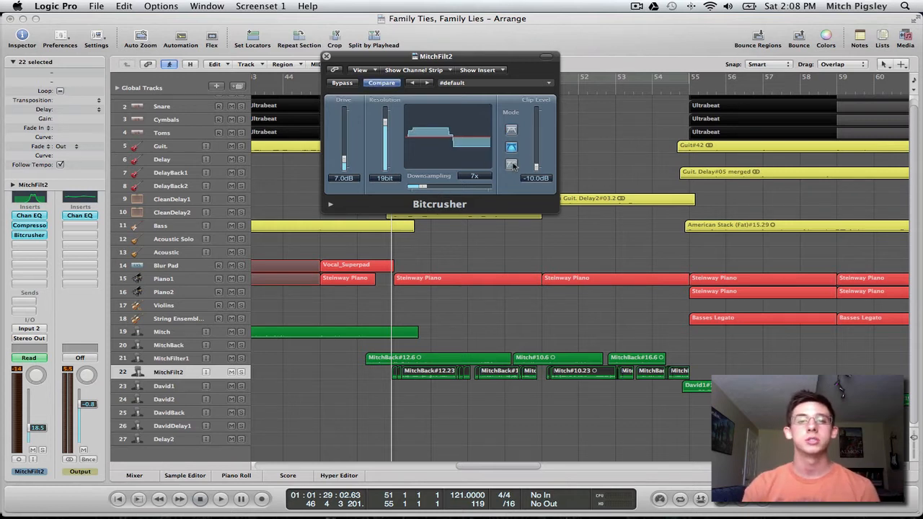
# - Set Bitcrusher to 4x downsampling and -3.2 dB clip level, changing the clipping mode
pyautogui.moveTo(536, 166); pyautogui.dragTo(536, 141)
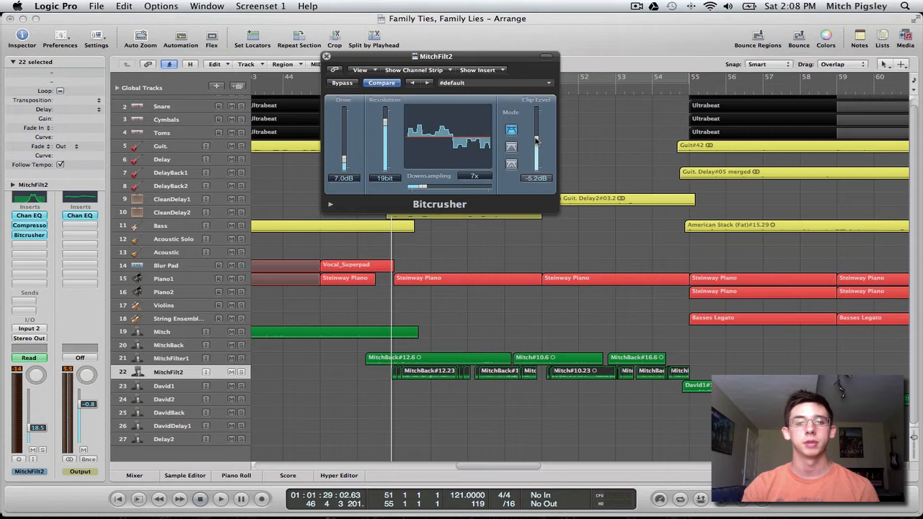
pyautogui.moveTo(535, 155); pyautogui.dragTo(535, 141)
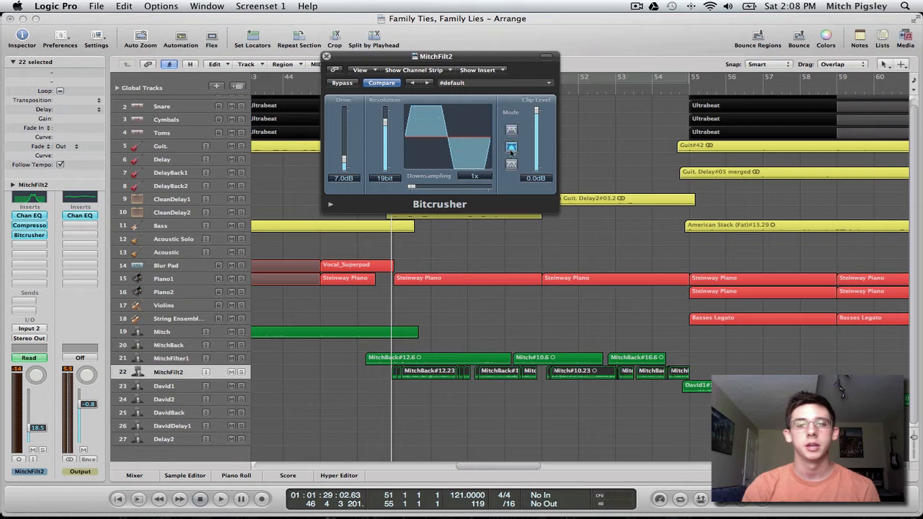
pyautogui.click(511, 131)
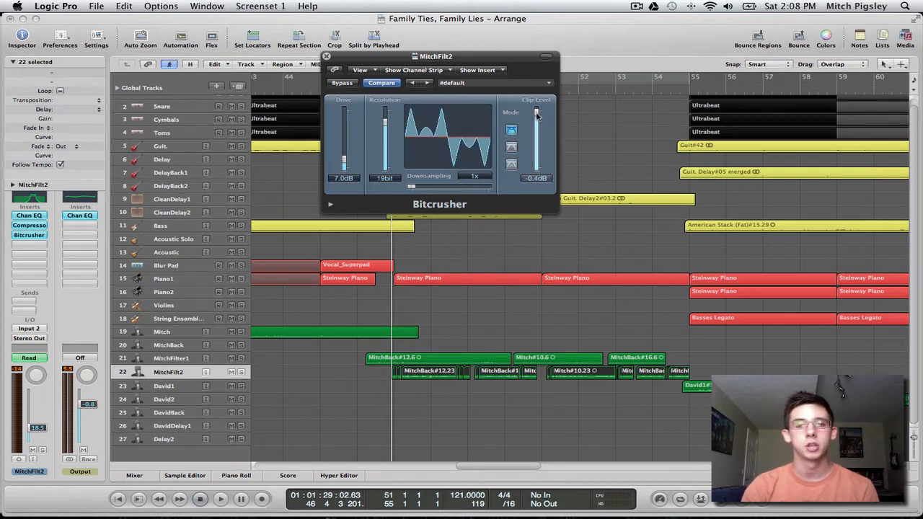
pyautogui.moveTo(537, 115); pyautogui.dragTo(537, 124)
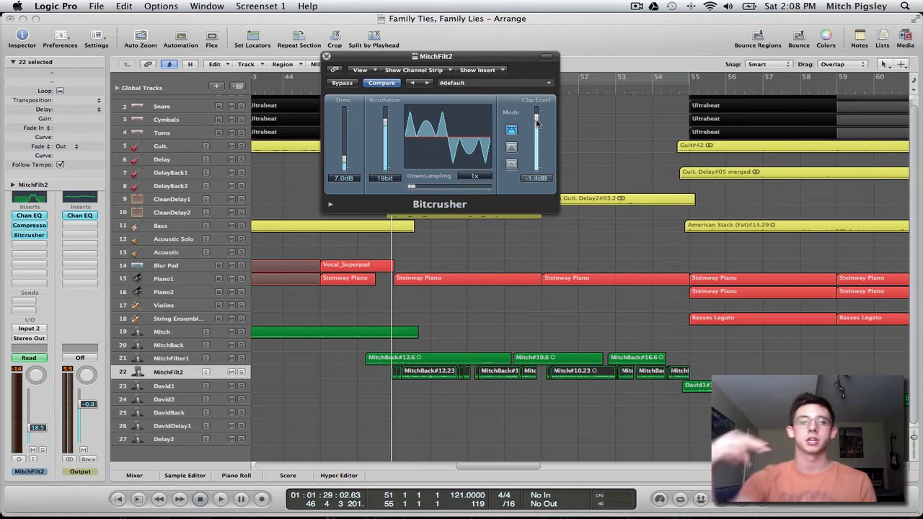
pyautogui.moveTo(537, 116); pyautogui.dragTo(537, 128)
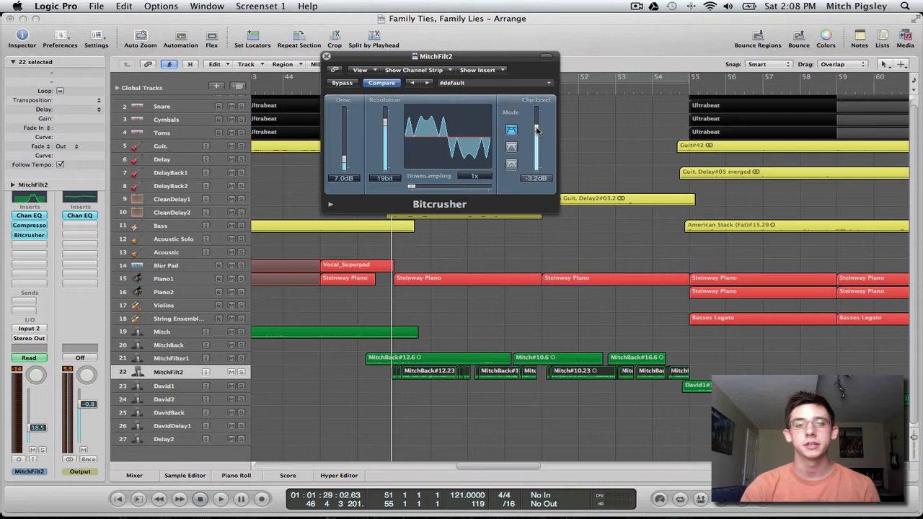
pyautogui.moveTo(537, 130); pyautogui.dragTo(537, 155)
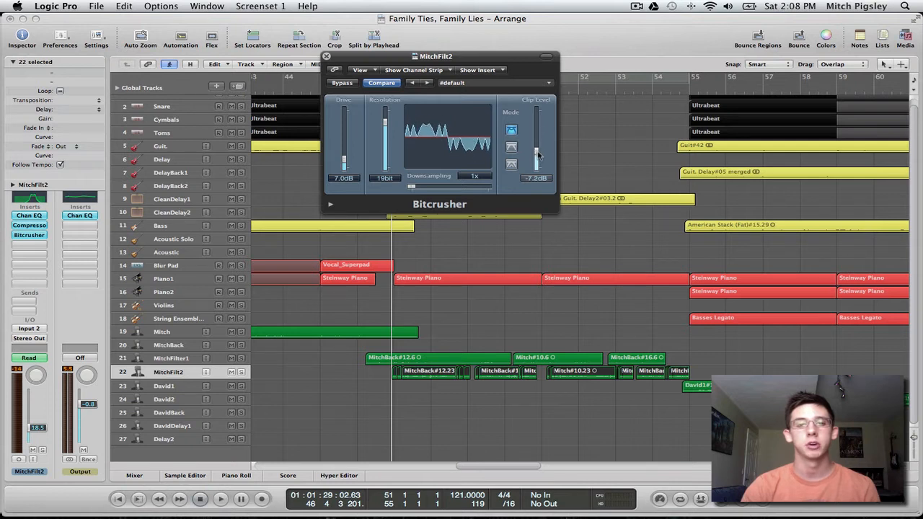
pyautogui.moveTo(536, 151); pyautogui.dragTo(537, 177)
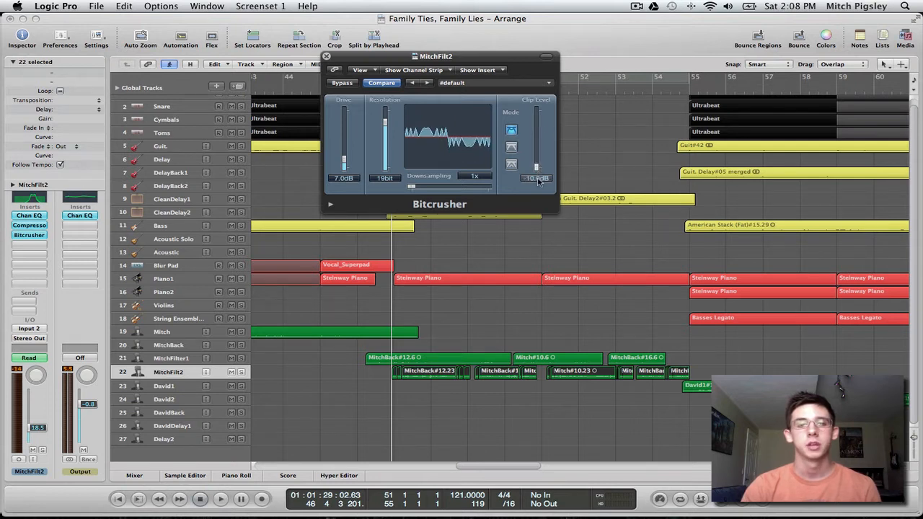
pyautogui.moveTo(537, 166); pyautogui.dragTo(537, 111)
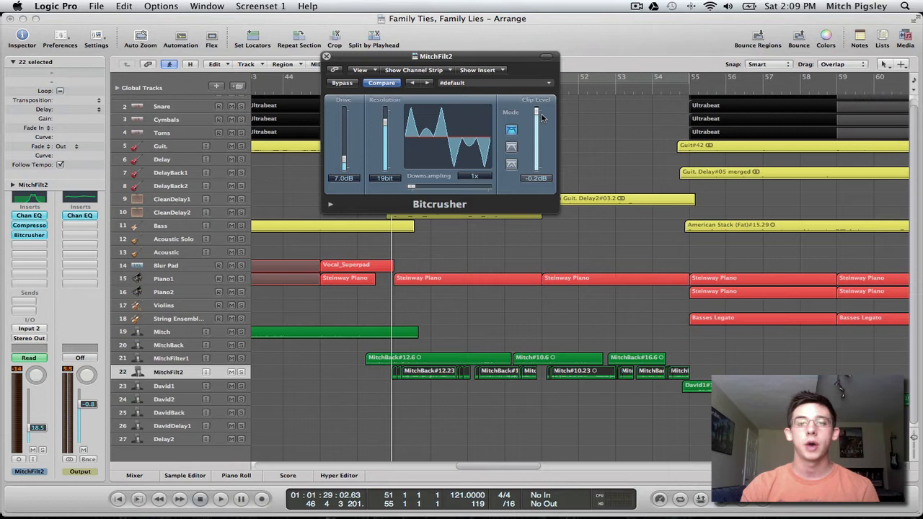
pyautogui.moveTo(535, 116); pyautogui.dragTo(536, 144)
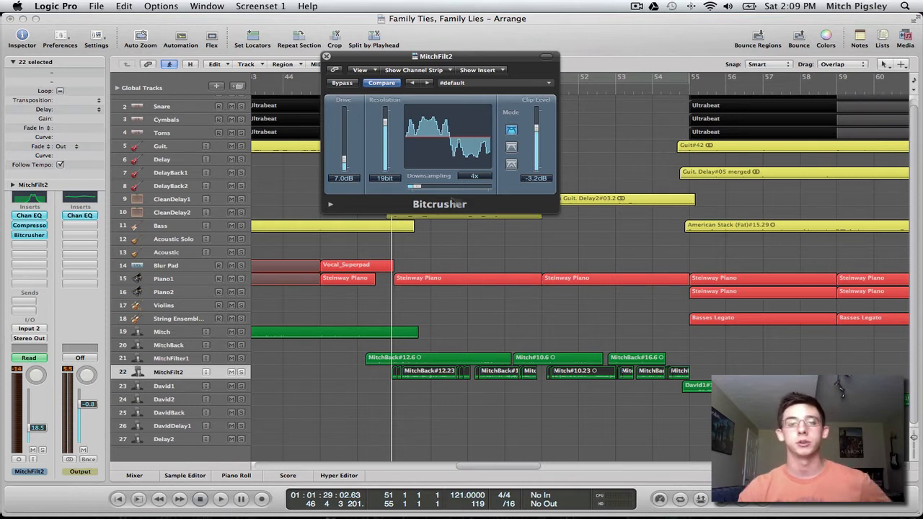
pyautogui.click(330, 204)
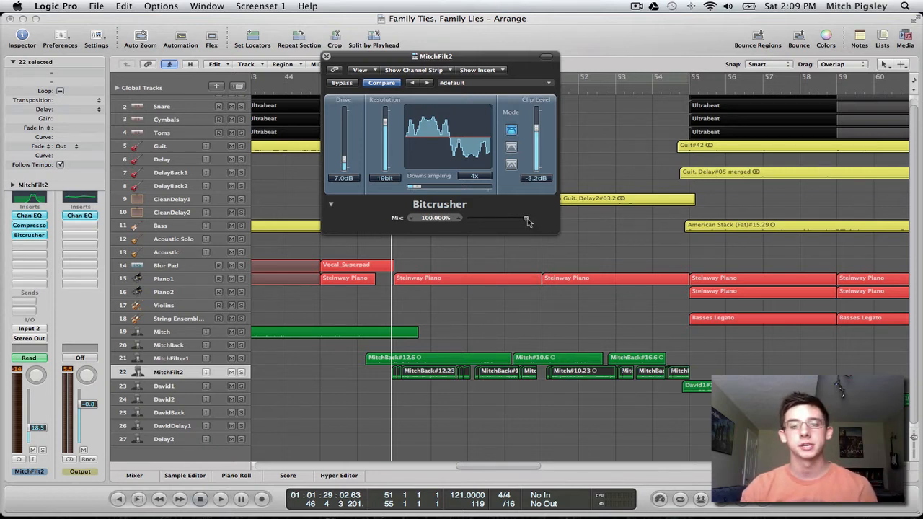
# - Drag the Bitcrusher Mix slider down from 100% for a subtle blend
pyautogui.moveTo(526, 217); pyautogui.dragTo(499, 218)
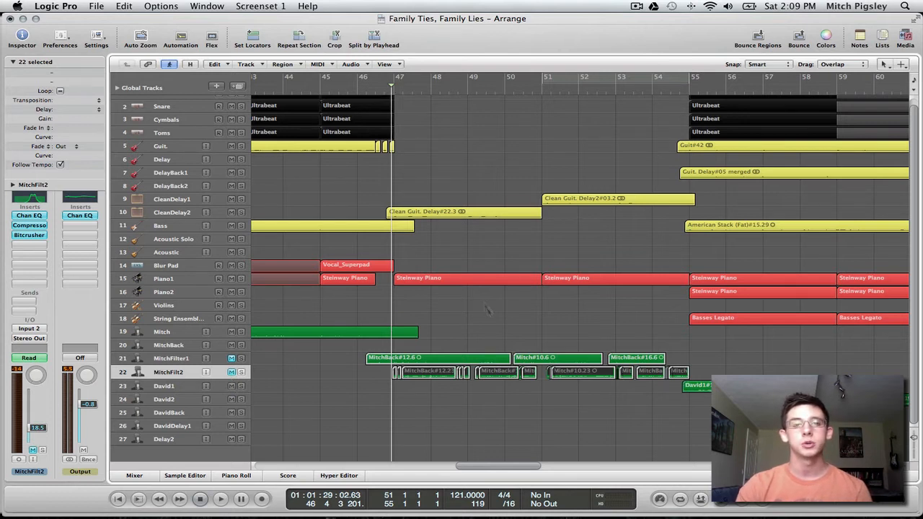
pyautogui.moveTo(493, 318)
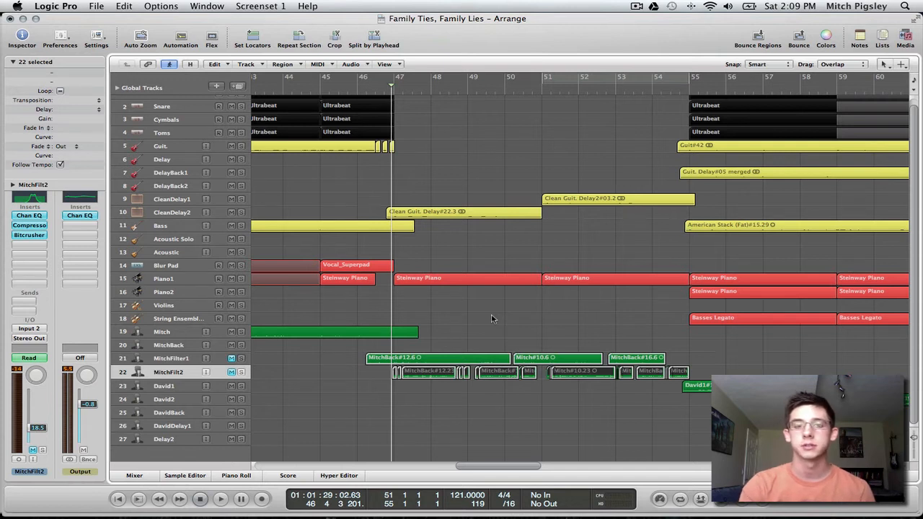
# - Select the MitchFilter1 vocal track
pyautogui.click(220, 498)
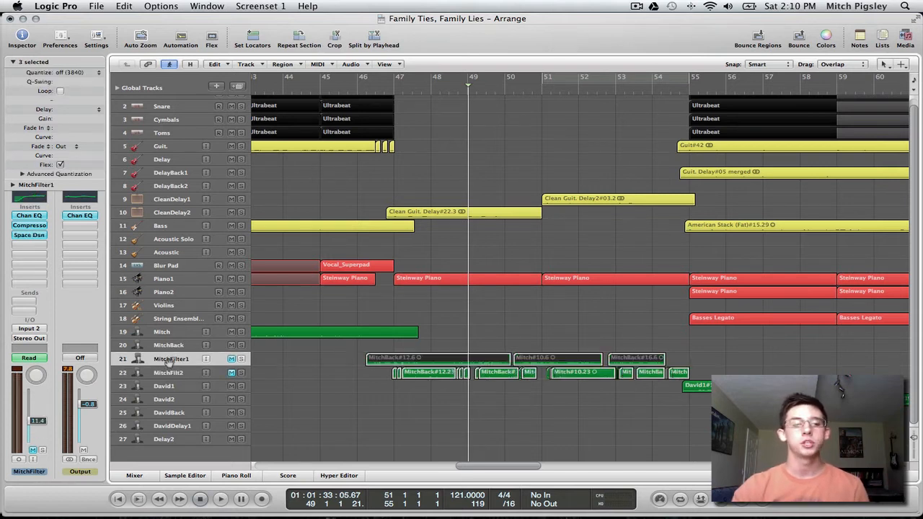
pyautogui.moveTo(177, 372)
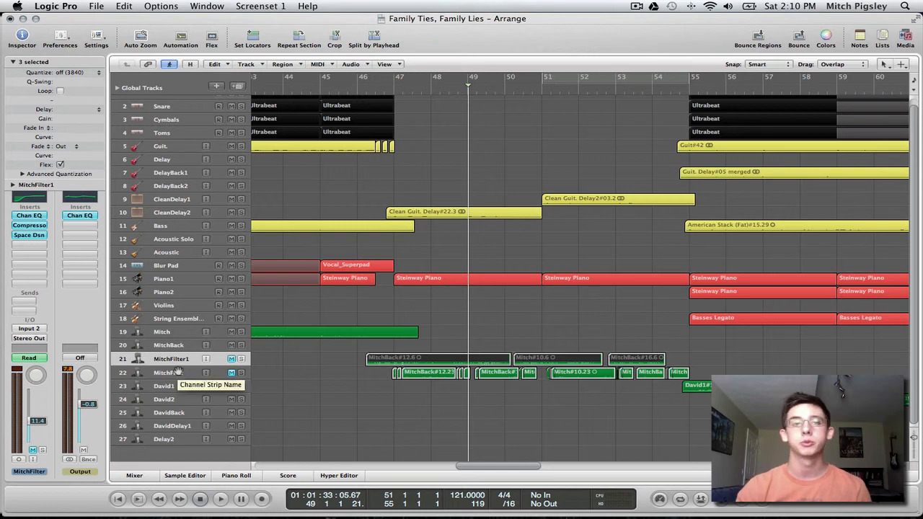
pyautogui.doubleClick(29, 234)
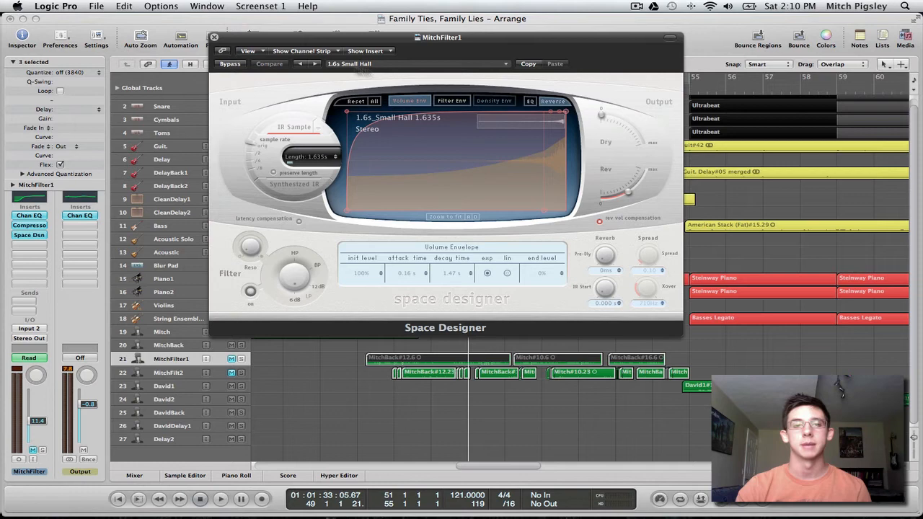
pyautogui.click(214, 37)
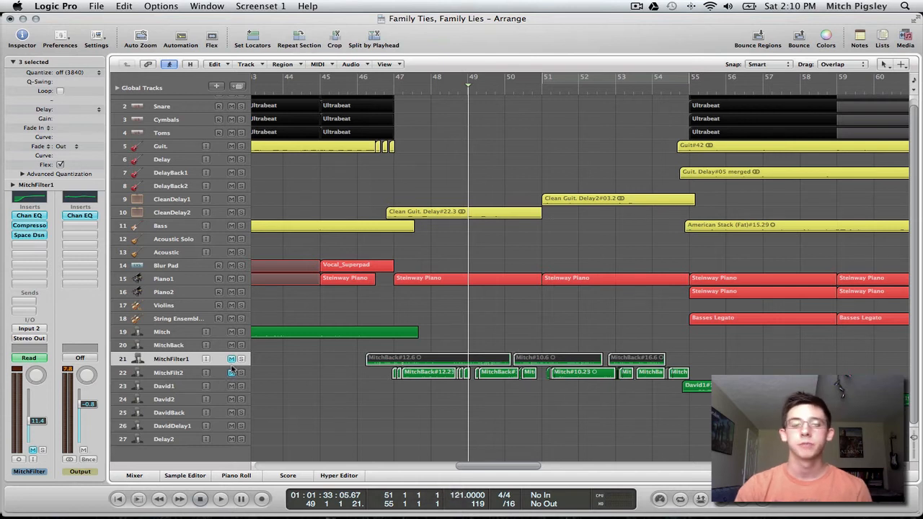
pyautogui.click(231, 373)
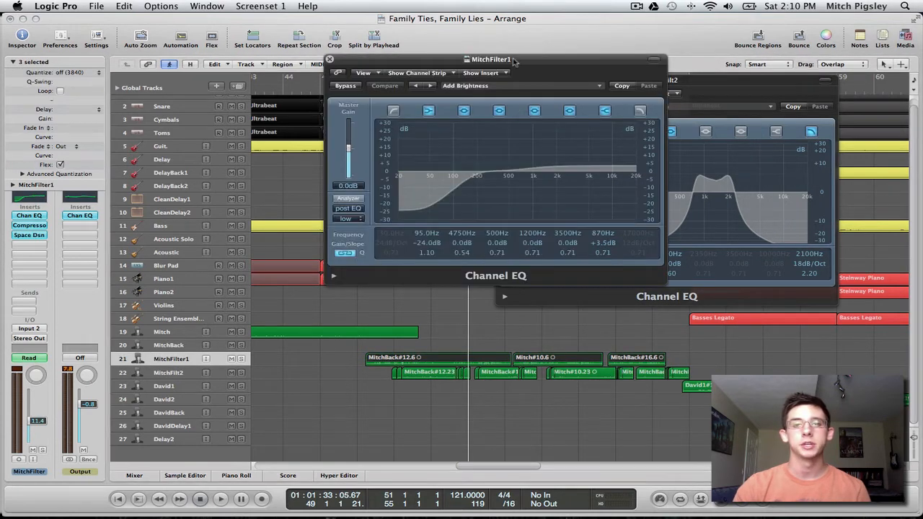
pyautogui.moveTo(491, 60); pyautogui.dragTo(286, 48)
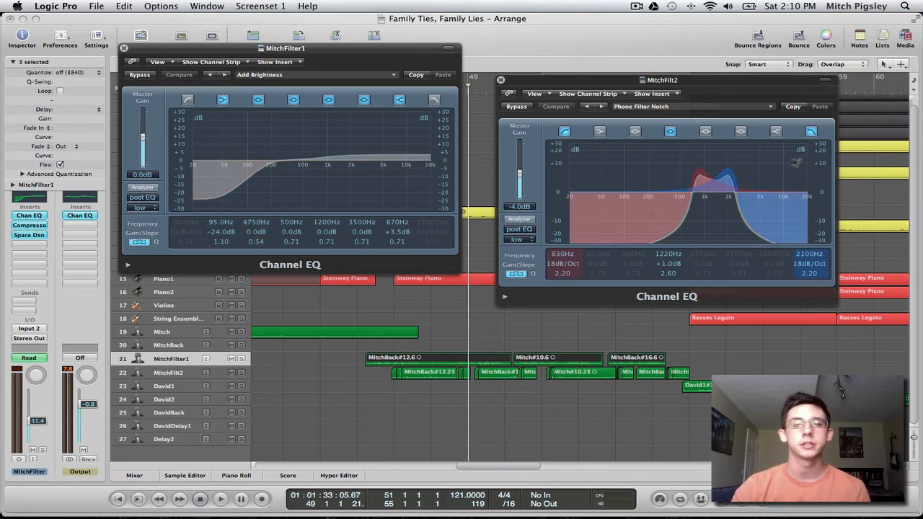
pyautogui.click(500, 80)
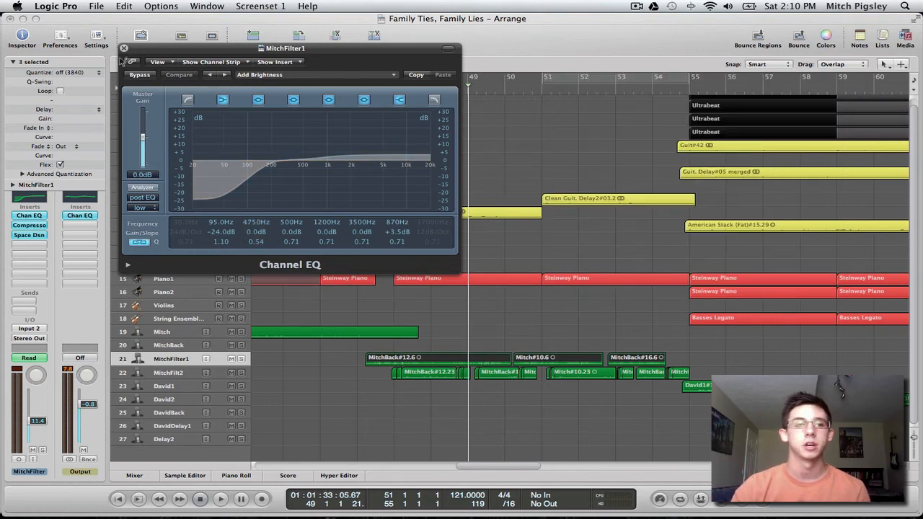
pyautogui.click(124, 48)
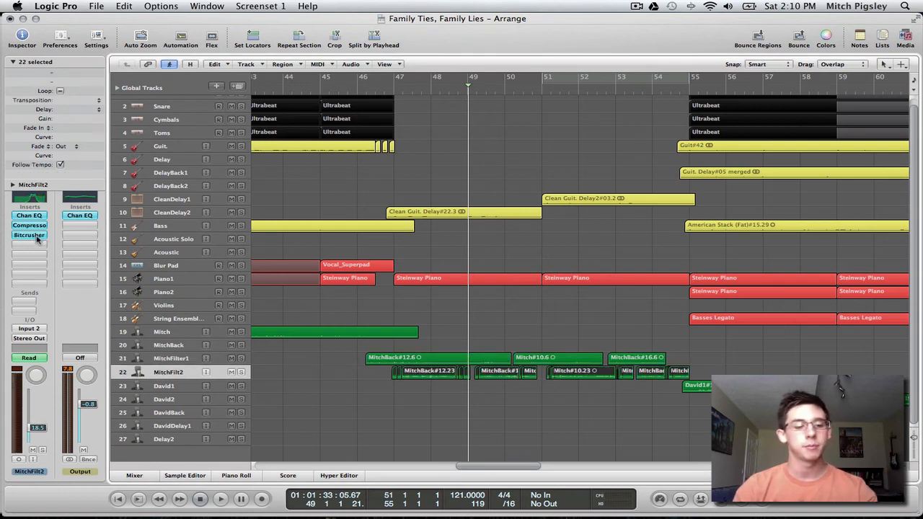
pyautogui.click(29, 235)
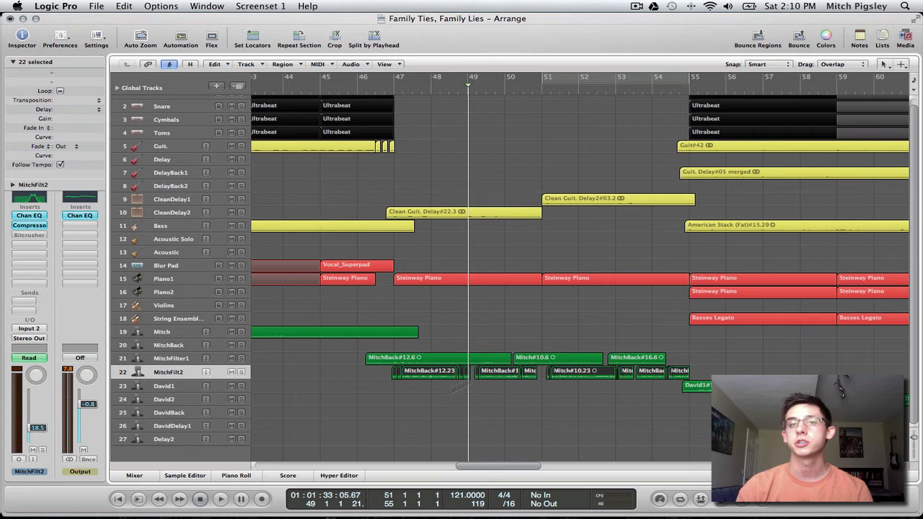
pyautogui.moveTo(395, 92)
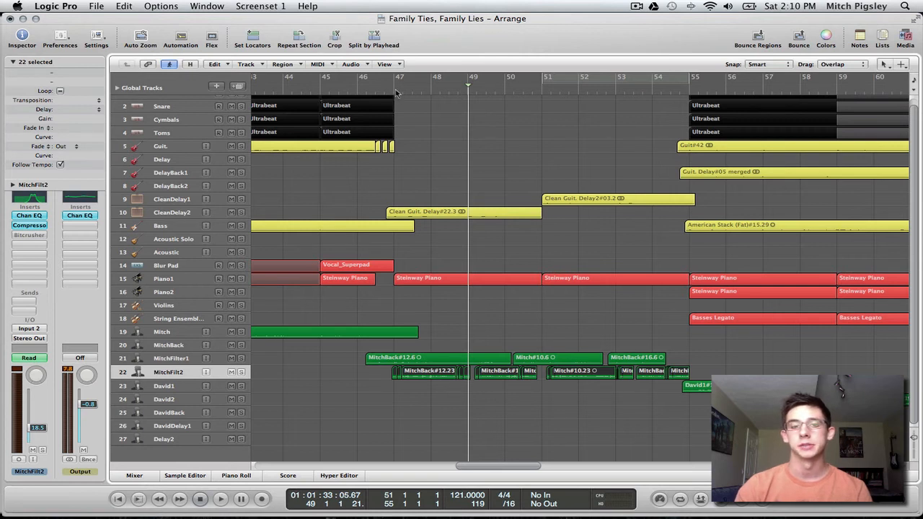
pyautogui.click(220, 498)
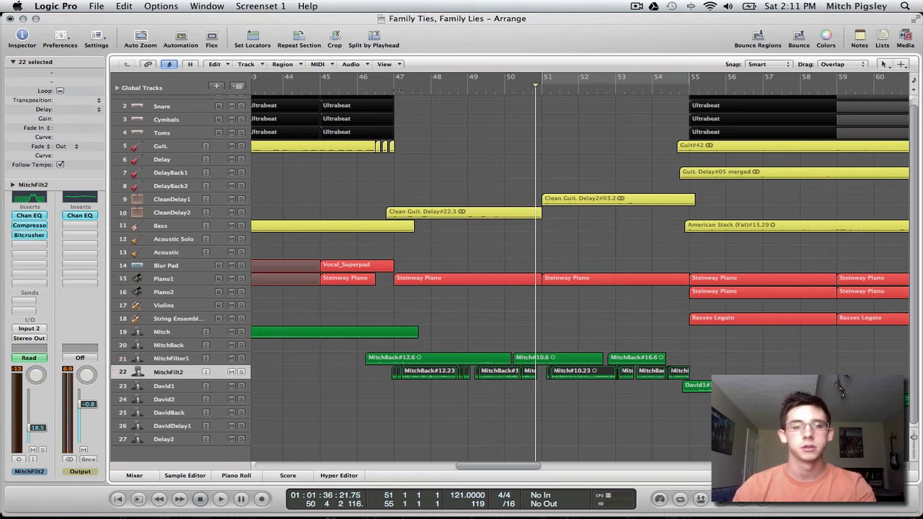
# - Confirm MitchFilt2's Bitcrusher mix is 24%, then play the song from bar 47
pyautogui.click(220, 498)
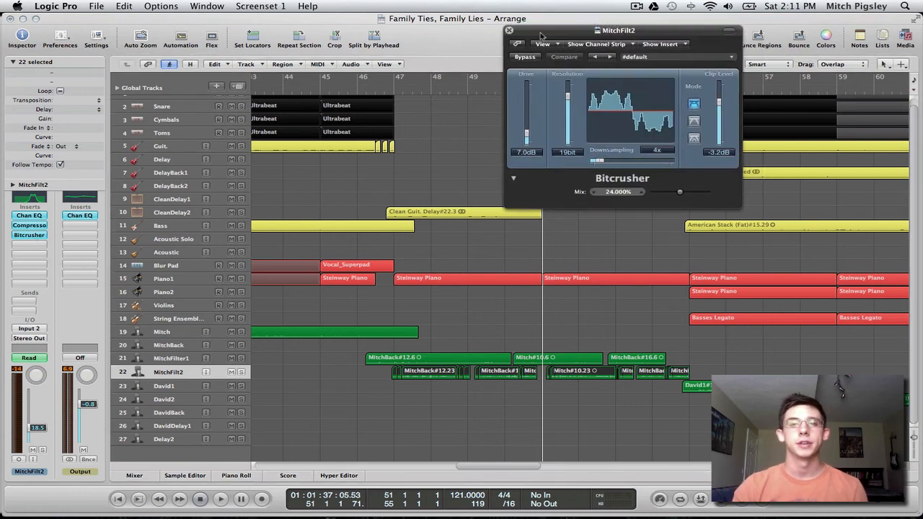
pyautogui.click(508, 30)
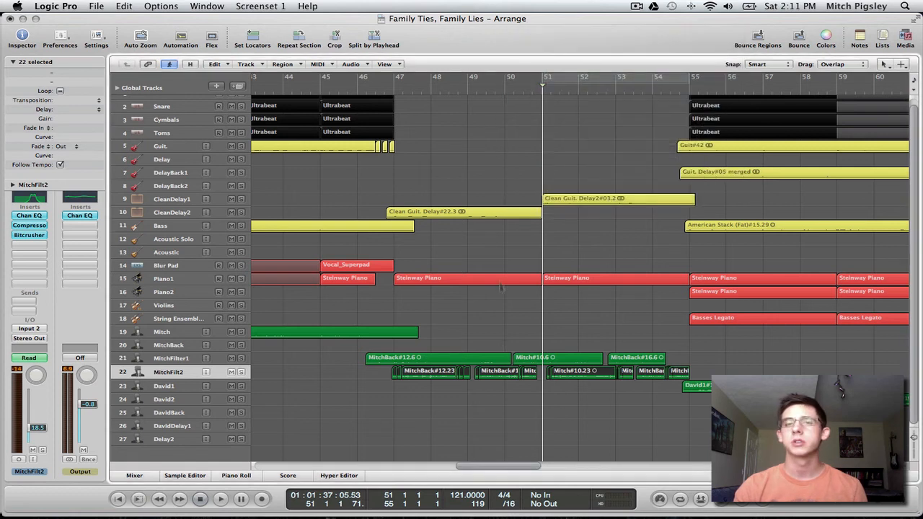
pyautogui.click(220, 498)
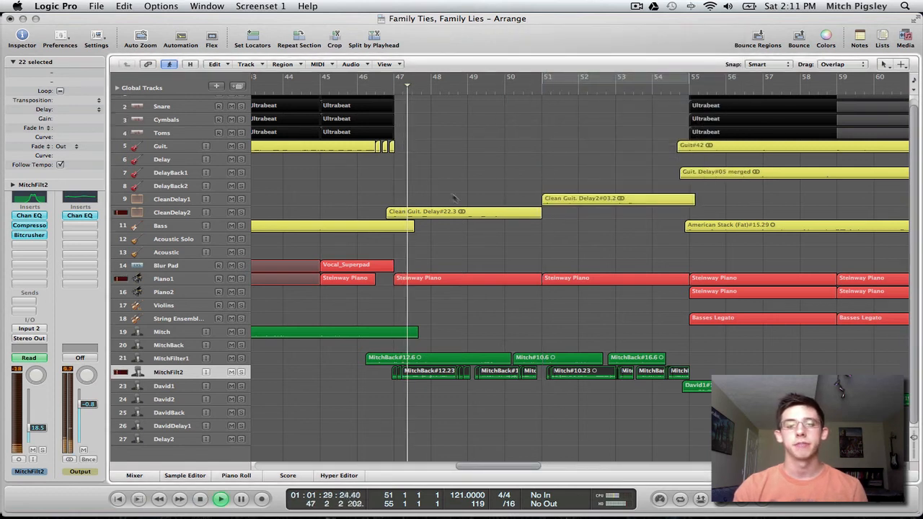